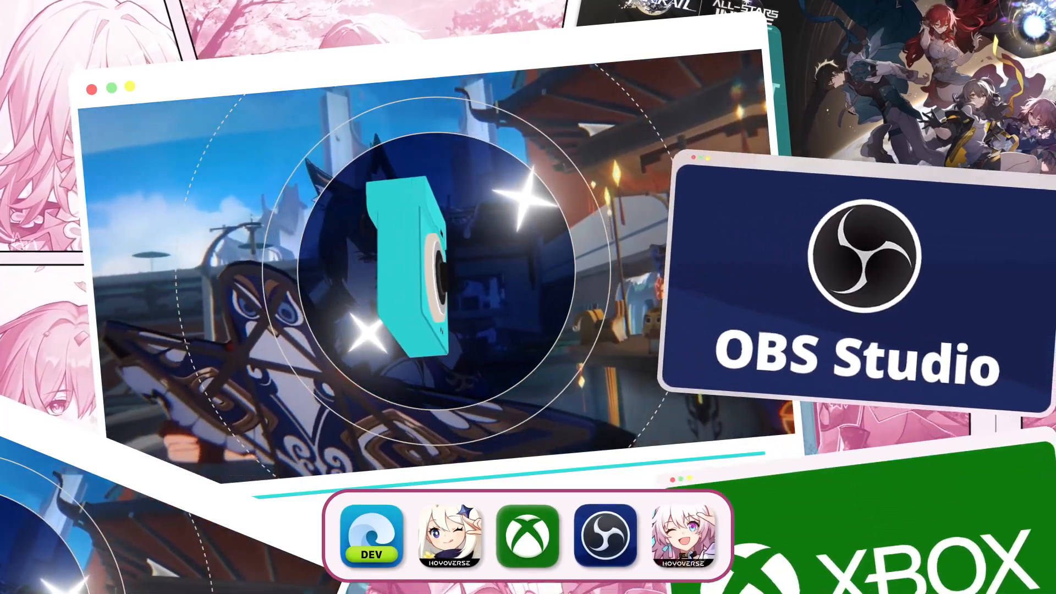
Step: Switch to Game Recorder mode and select Honkai Star Rail as the game
left_click(527, 538)
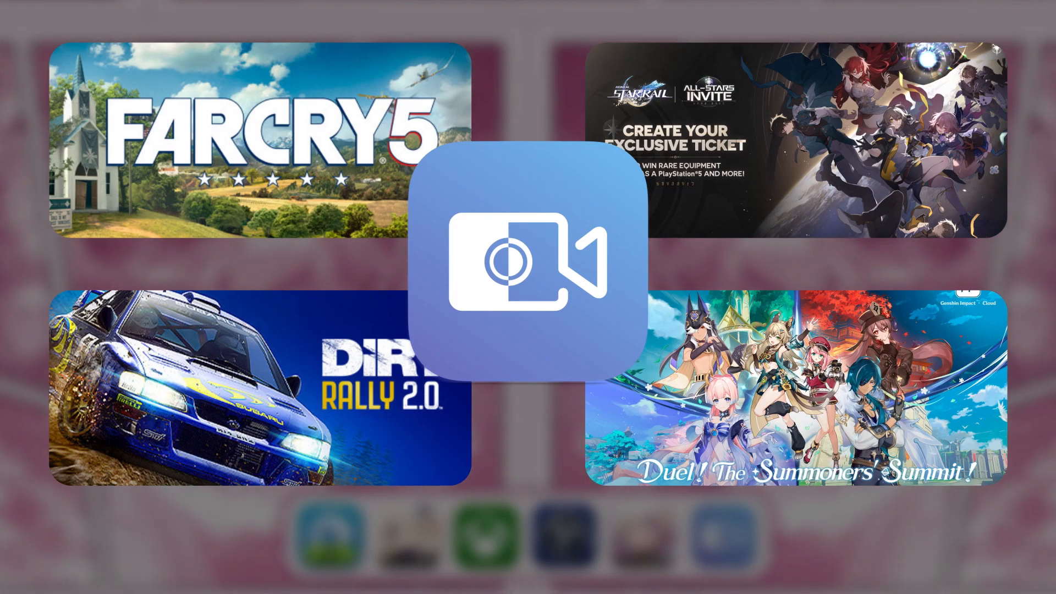
left_click(527, 267)
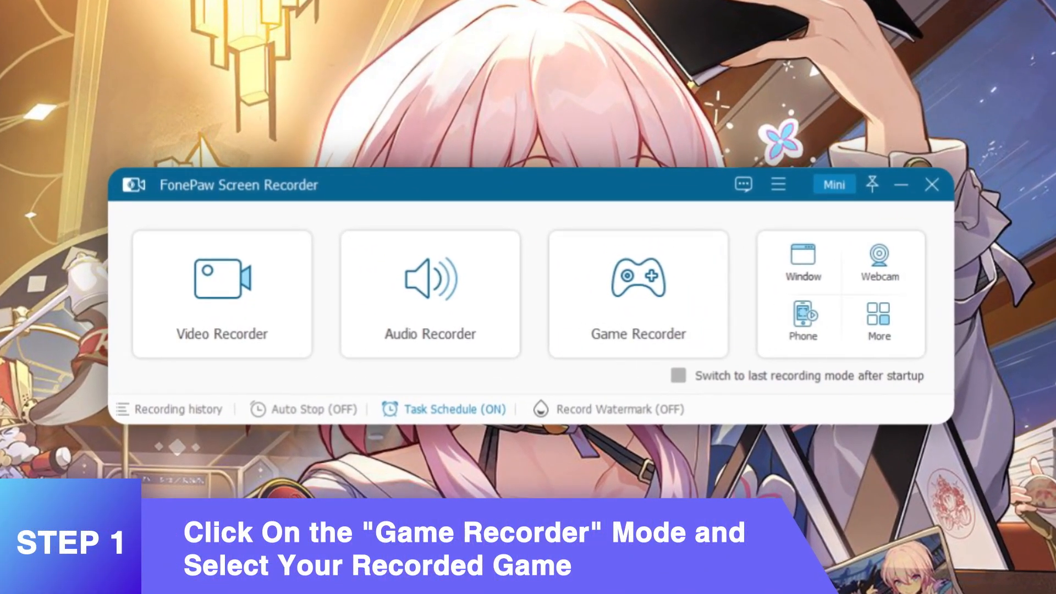
left_click(637, 293)
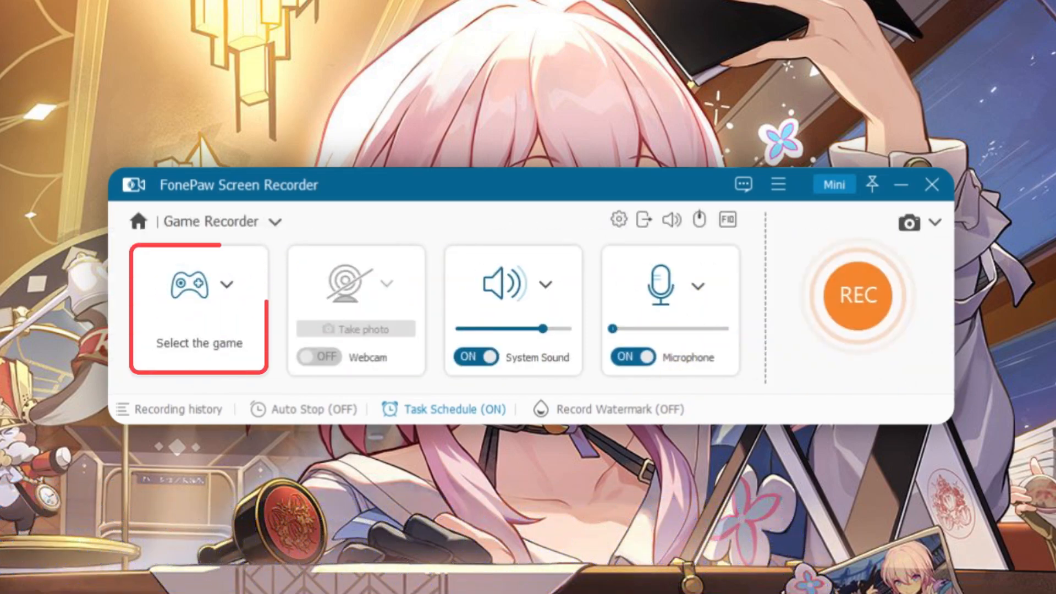
left_click(298, 287)
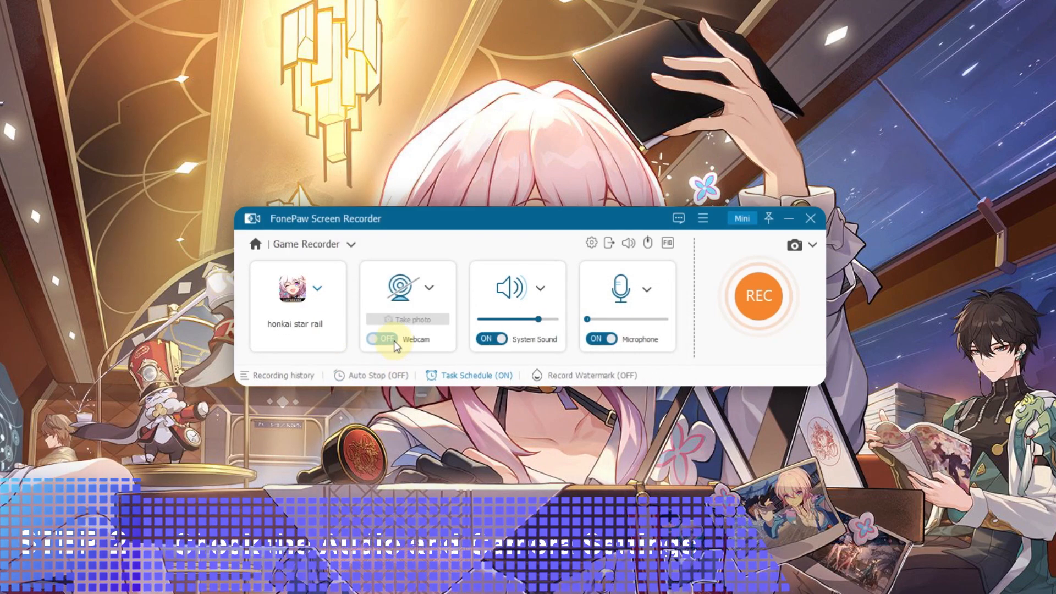
left_click(377, 339)
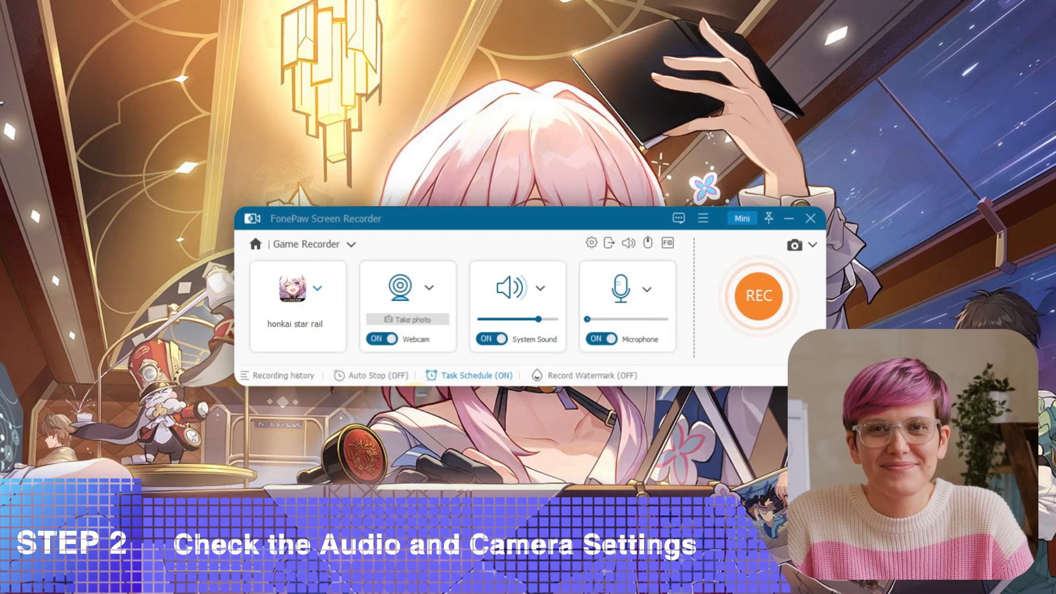
left_click(381, 339)
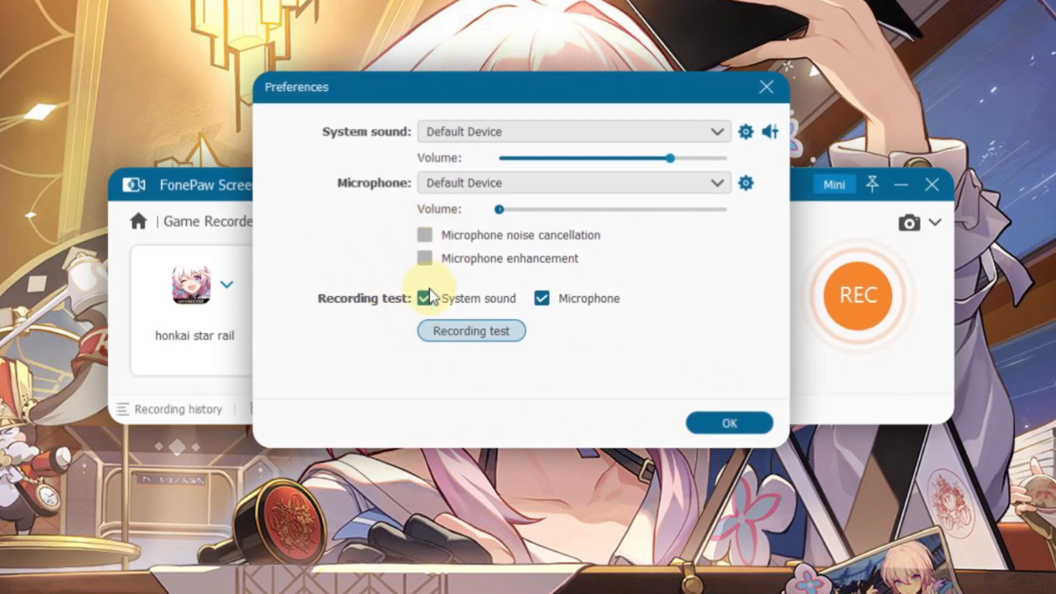
left_click(729, 422)
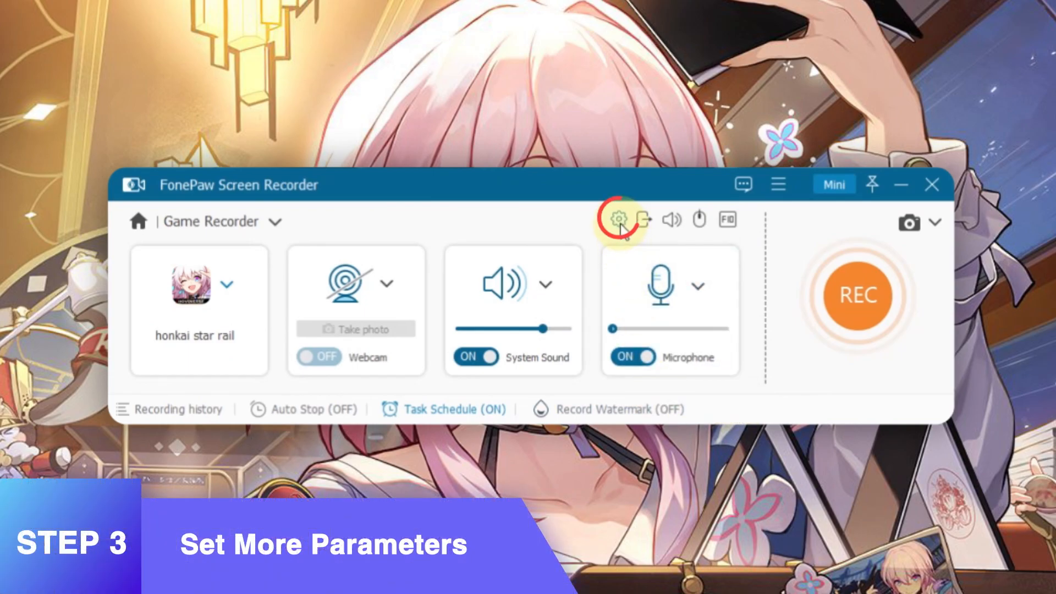
left_click(619, 220)
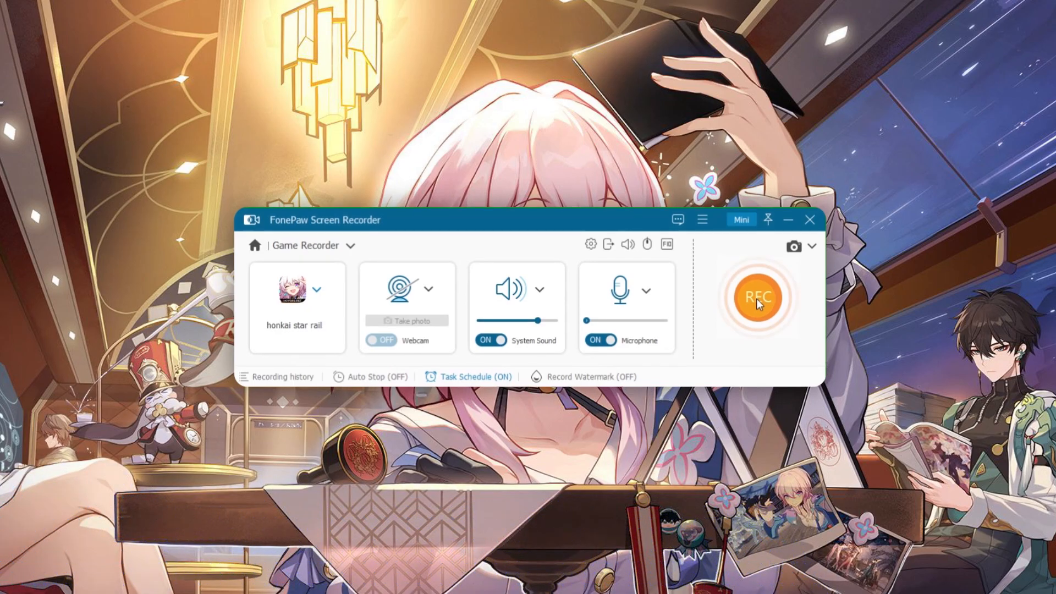
Step: Record a seven-second Honkai Star Rail clip, stop it, and save it
left_click(758, 297)
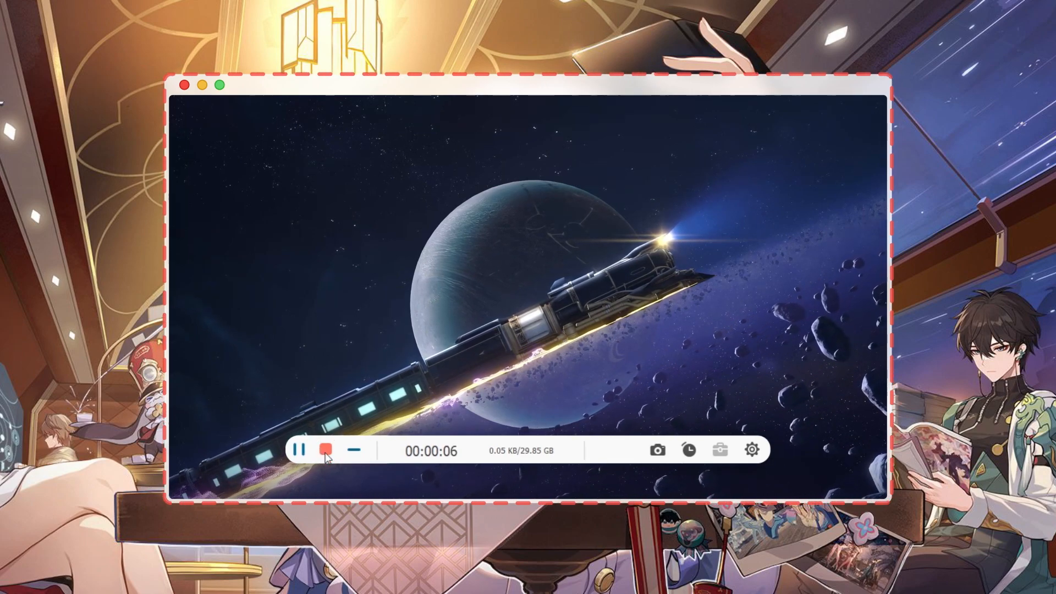
left_click(324, 450)
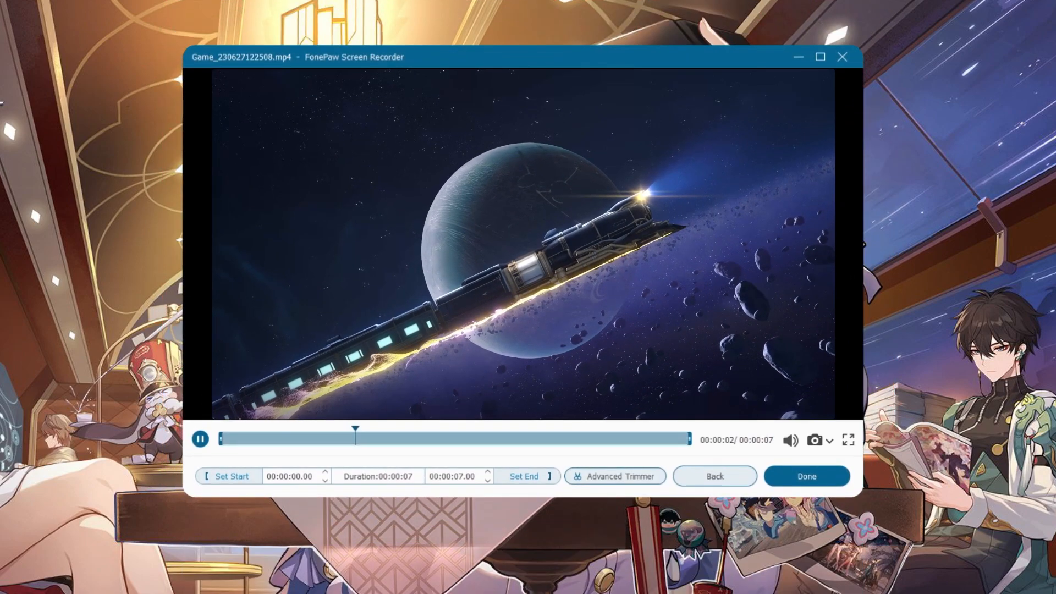
left_click(807, 476)
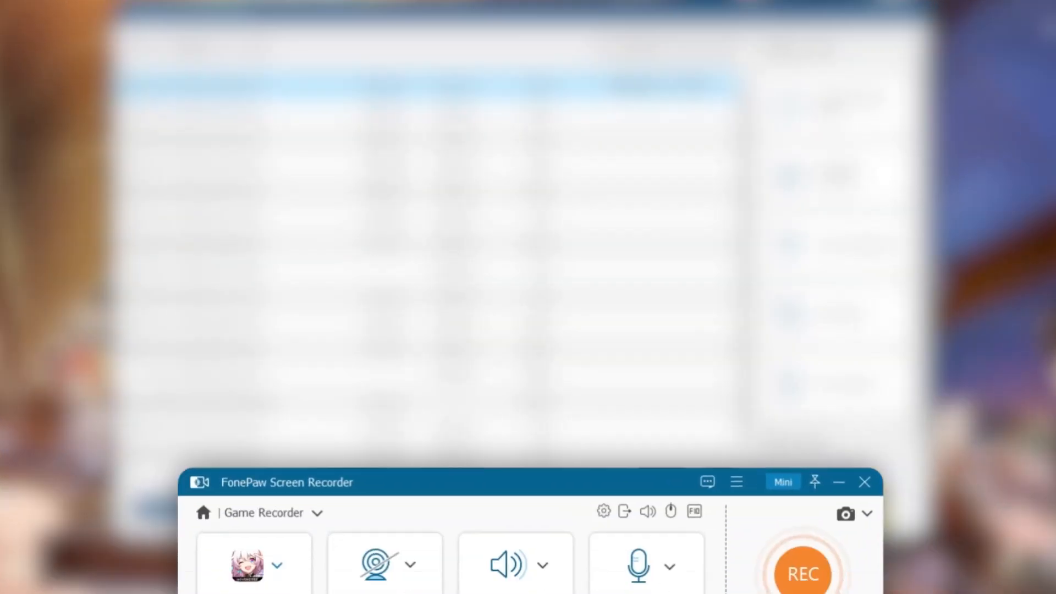